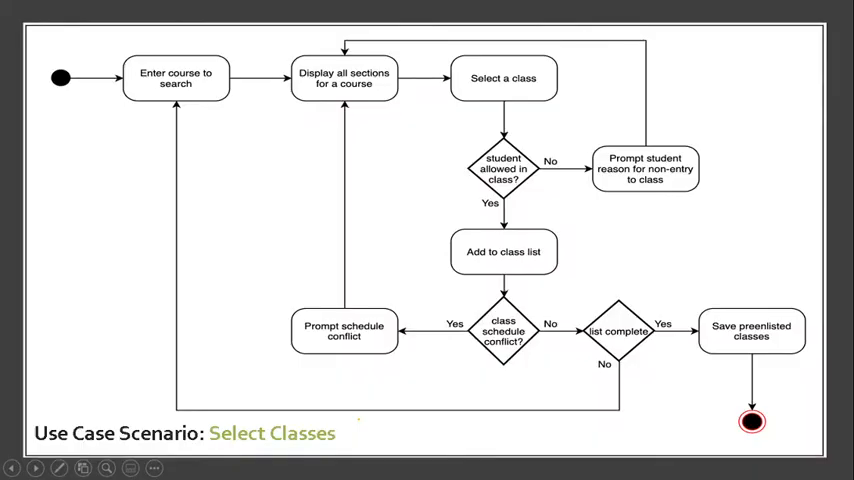
{"action": "mouse_move", "coordinate": [340, 174]}
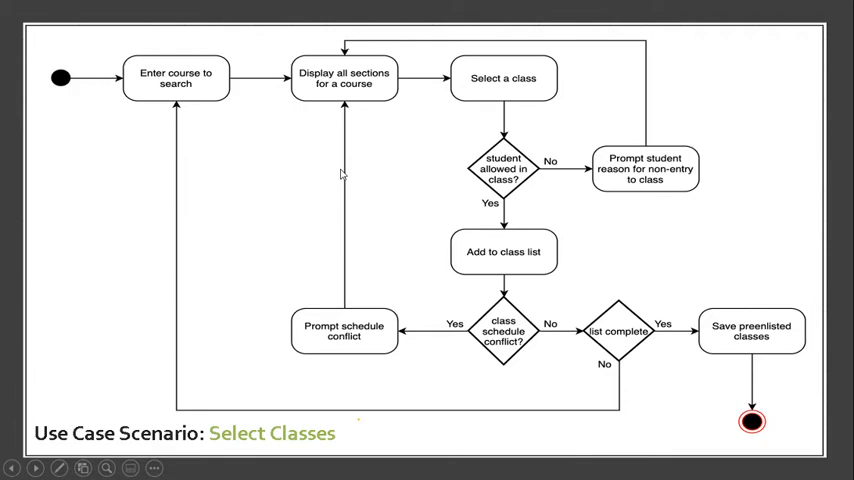
{"action": "mouse_move", "coordinate": [342, 174]}
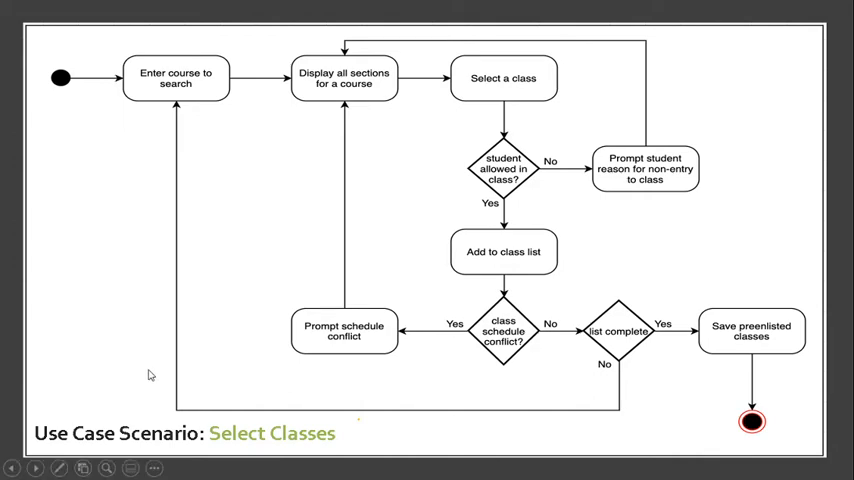
{"action": "mouse_move", "coordinate": [124, 444]}
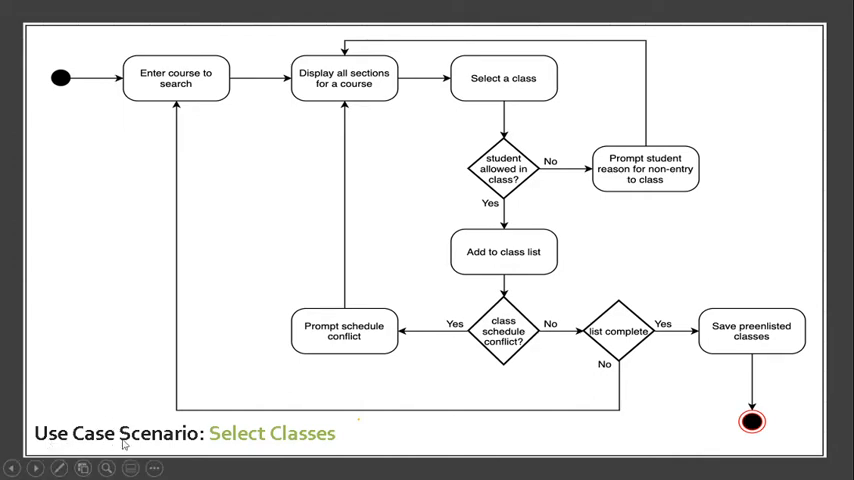
{"action": "mouse_move", "coordinate": [312, 448]}
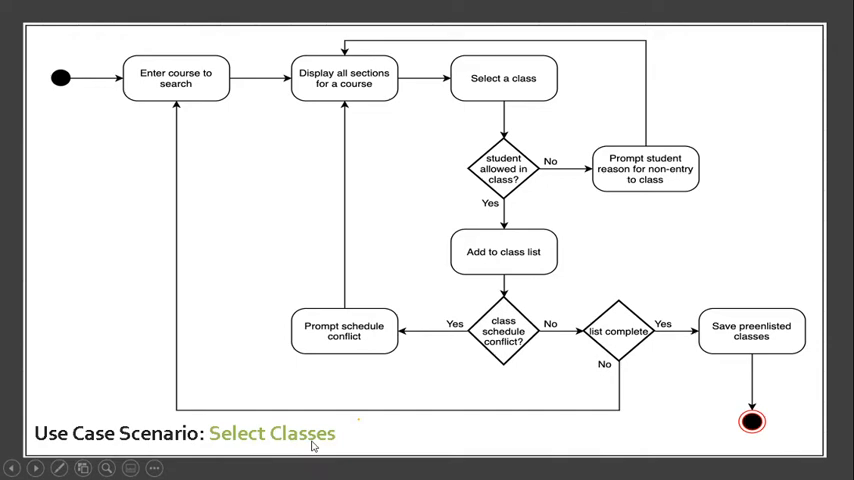
{"action": "mouse_move", "coordinate": [288, 452]}
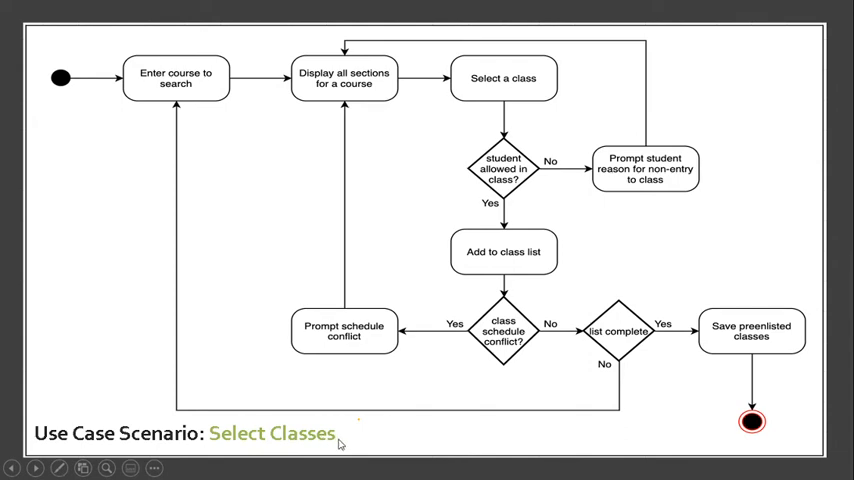
{"action": "mouse_move", "coordinate": [58, 80]}
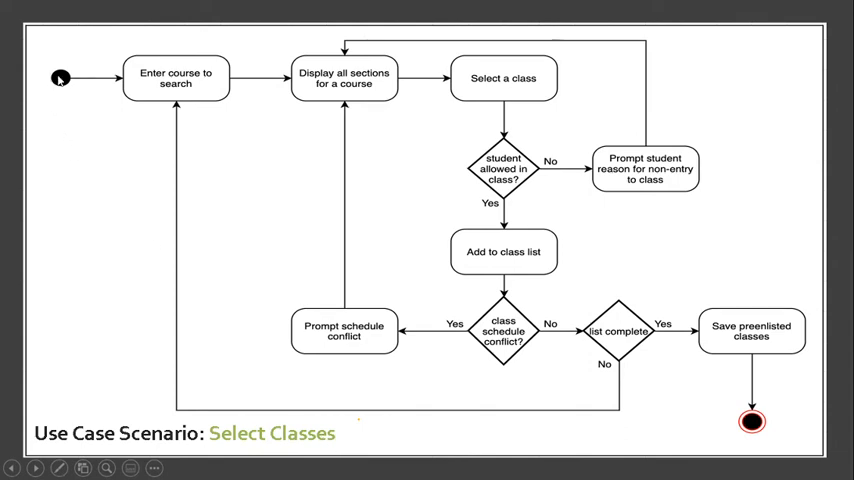
{"action": "mouse_move", "coordinate": [60, 80]}
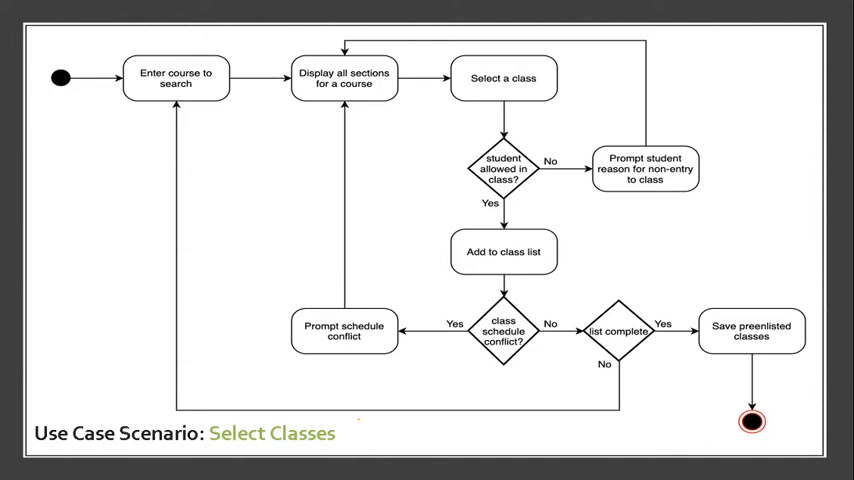
{"action": "mouse_move", "coordinate": [148, 84]}
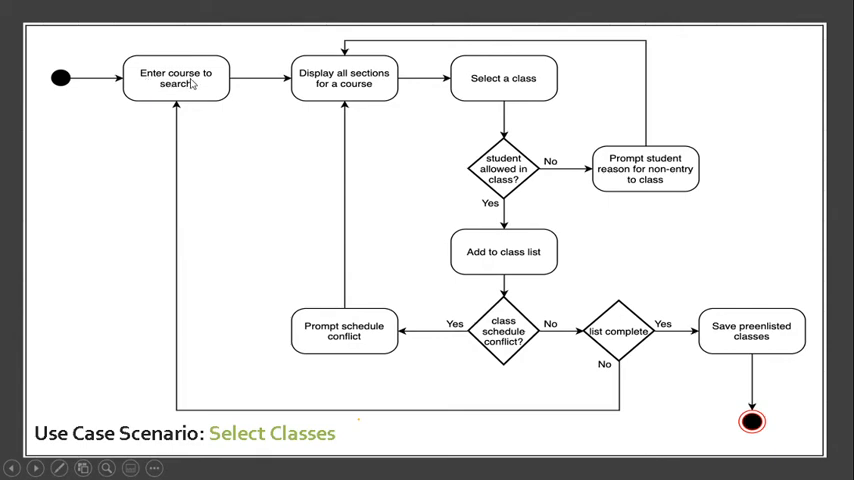
{"action": "mouse_move", "coordinate": [294, 454]}
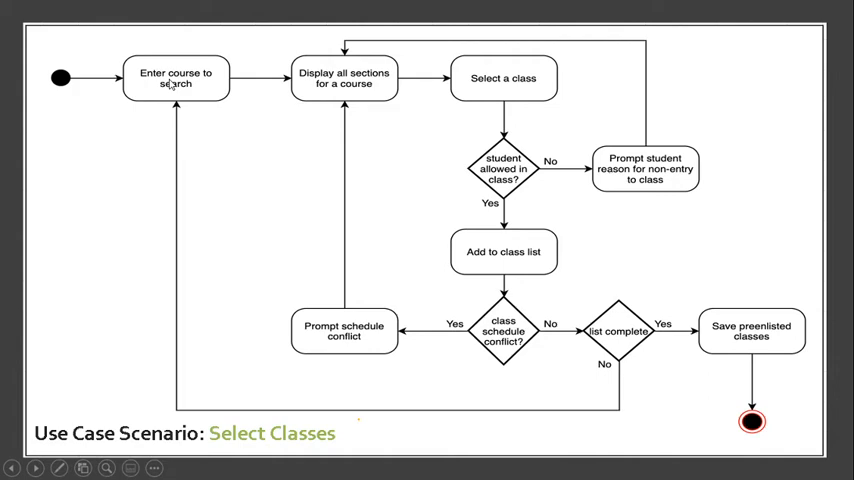
{"action": "mouse_move", "coordinate": [176, 84]}
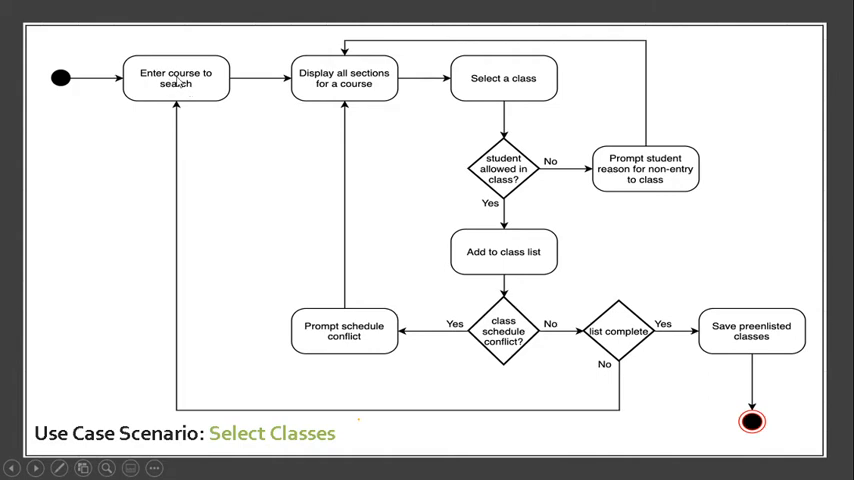
{"action": "mouse_move", "coordinate": [364, 86]}
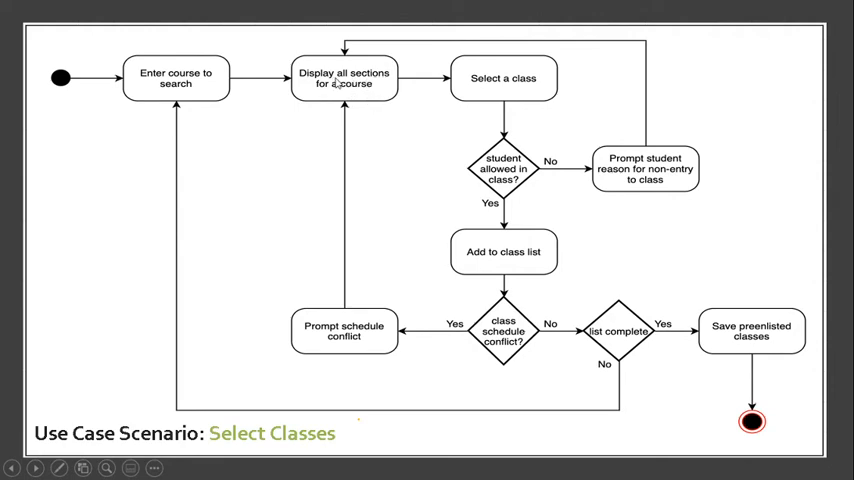
{"action": "mouse_move", "coordinate": [458, 80]}
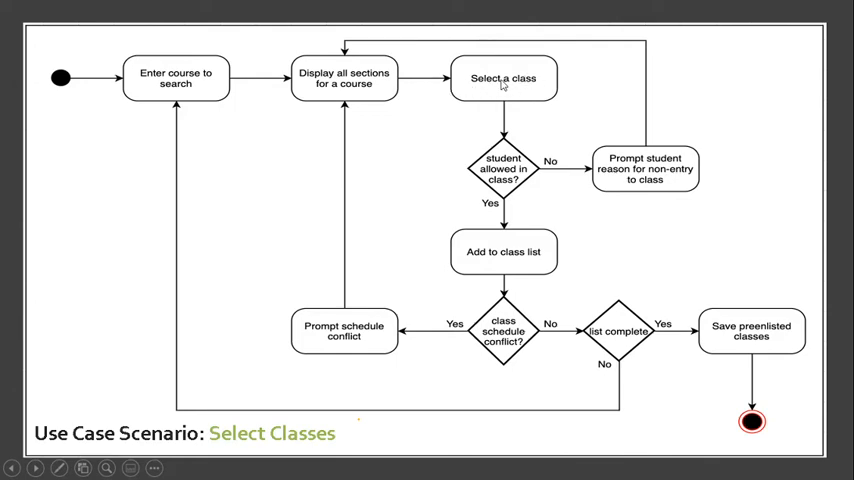
{"action": "mouse_move", "coordinate": [504, 186]}
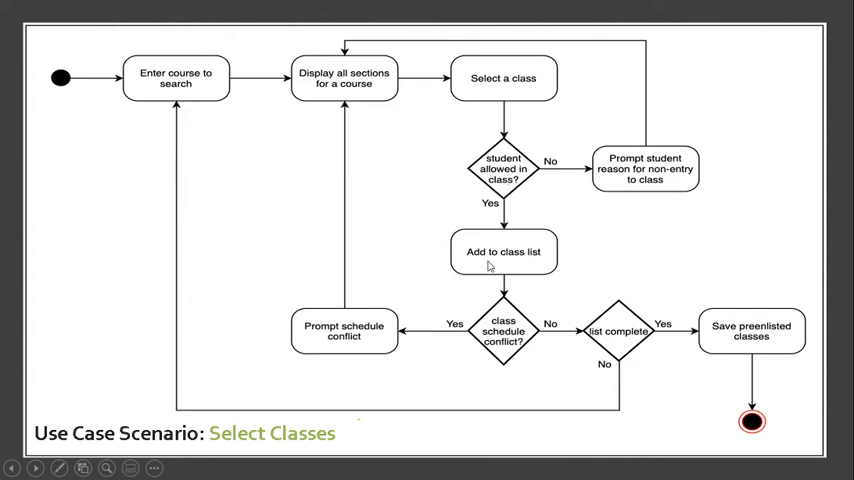
{"action": "mouse_move", "coordinate": [56, 410]}
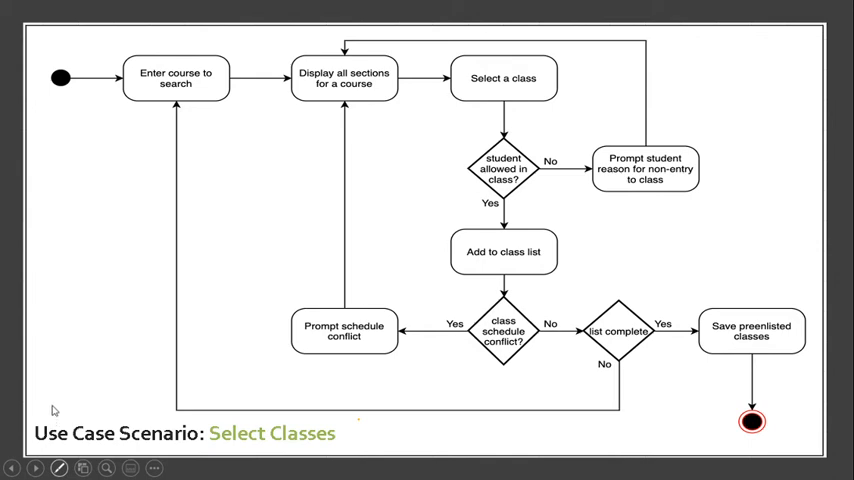
{"action": "left_click", "coordinate": [58, 468]}
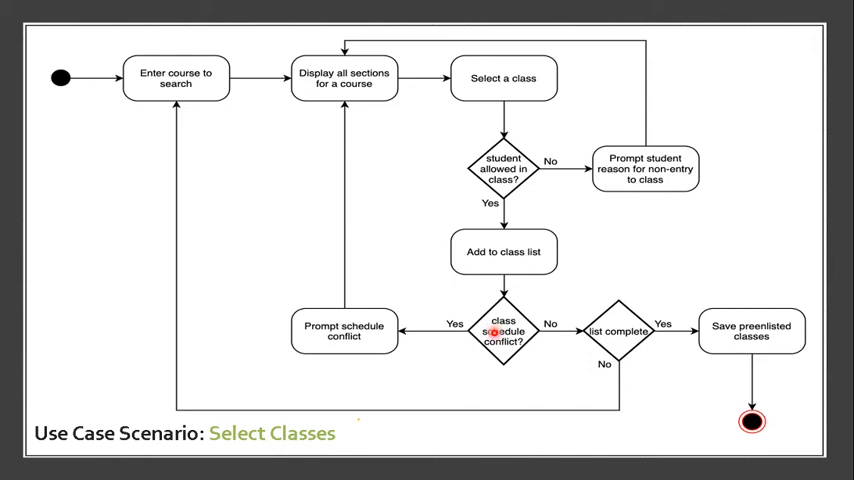
{"action": "mouse_move", "coordinate": [364, 340]}
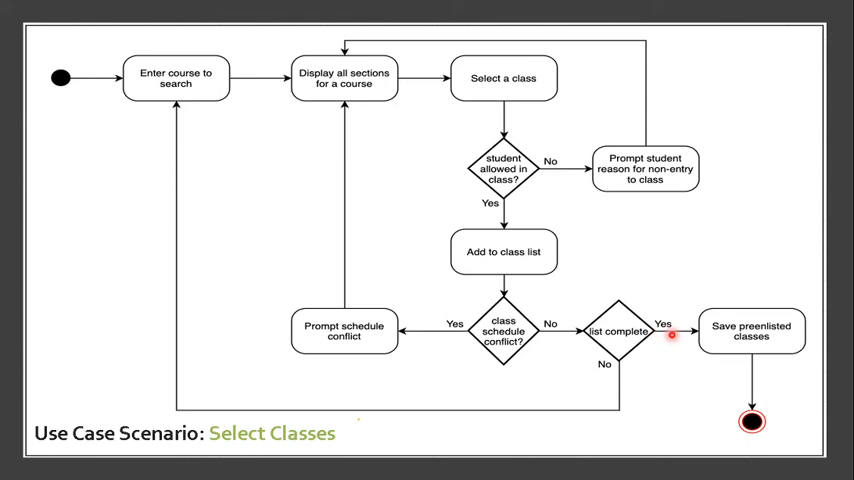
{"action": "mouse_move", "coordinate": [718, 338]}
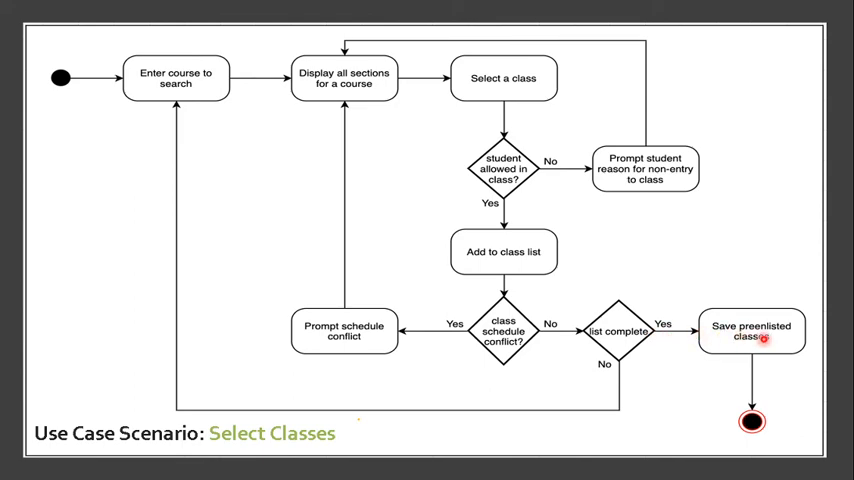
{"action": "mouse_move", "coordinate": [248, 380]}
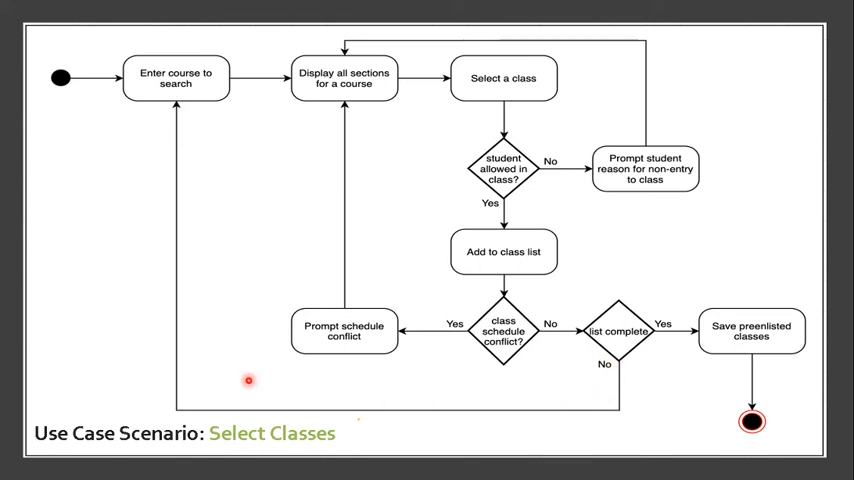
{"action": "mouse_move", "coordinate": [190, 86]}
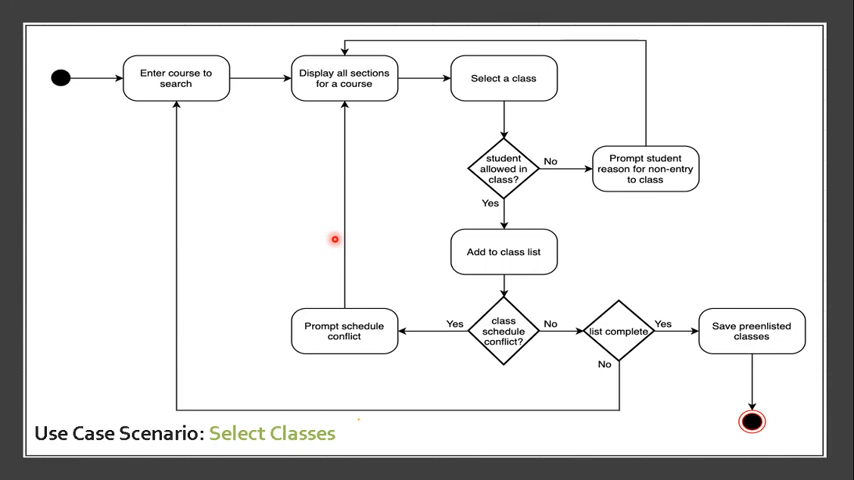
{"action": "mouse_move", "coordinate": [256, 246]}
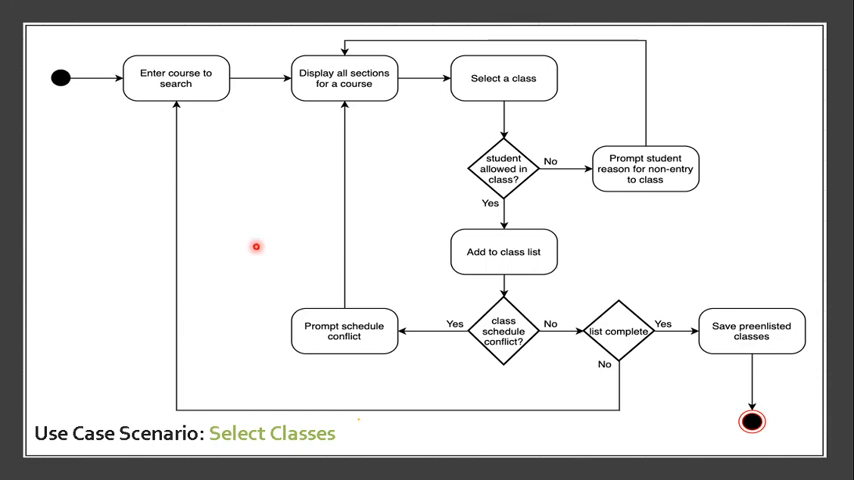